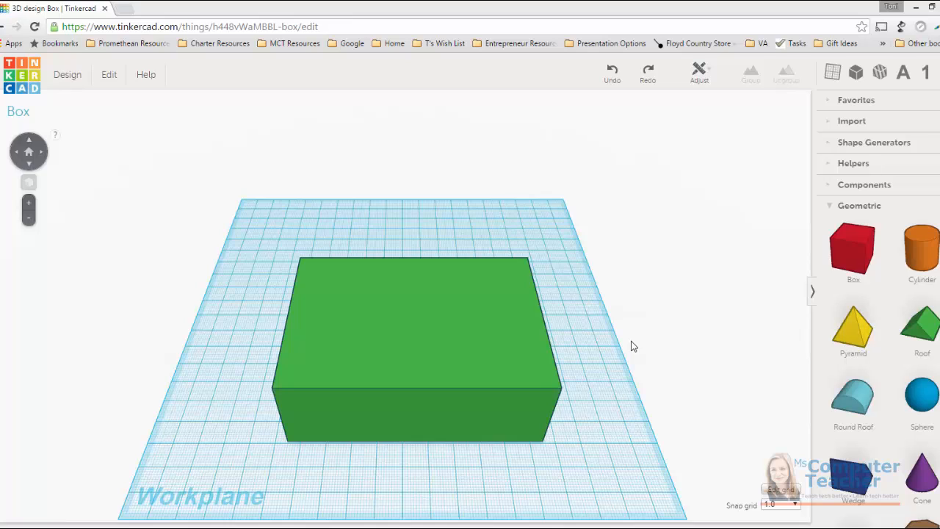
{"action": "mouse_move", "coordinate": [457, 314]}
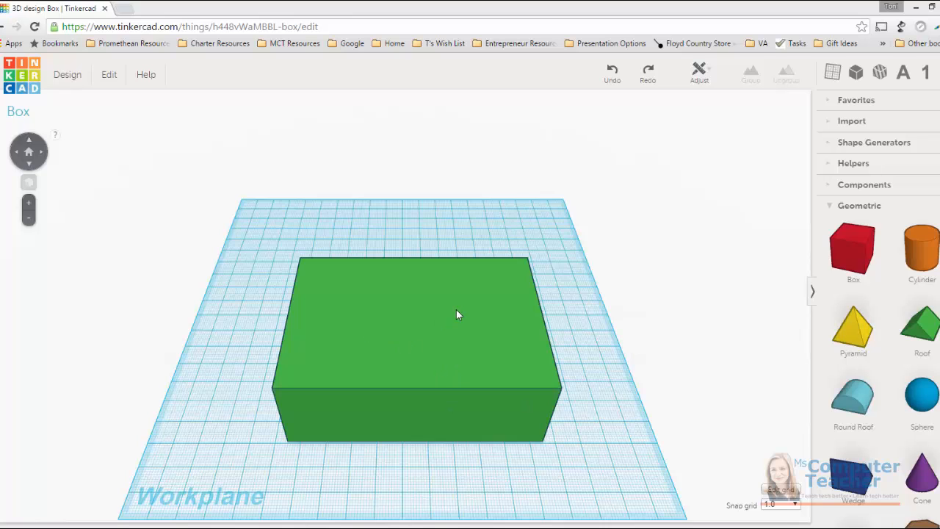
- Select the green box and shift it toward the back of the workplane
{"action": "left_click", "coordinate": [414, 315]}
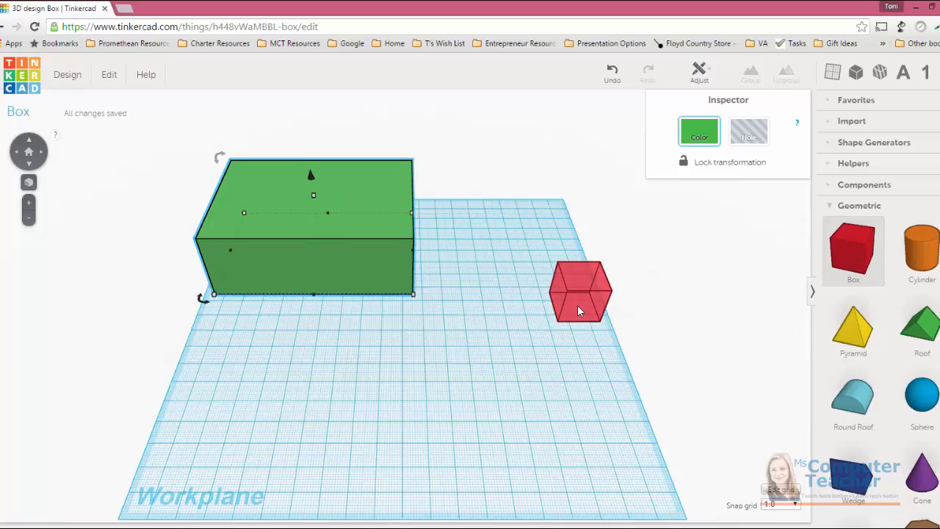
- Stretch the red box into a large block matching the green box's footprint
{"action": "left_click_drag", "start_coordinate": [580, 290], "coordinate": [249, 368]}
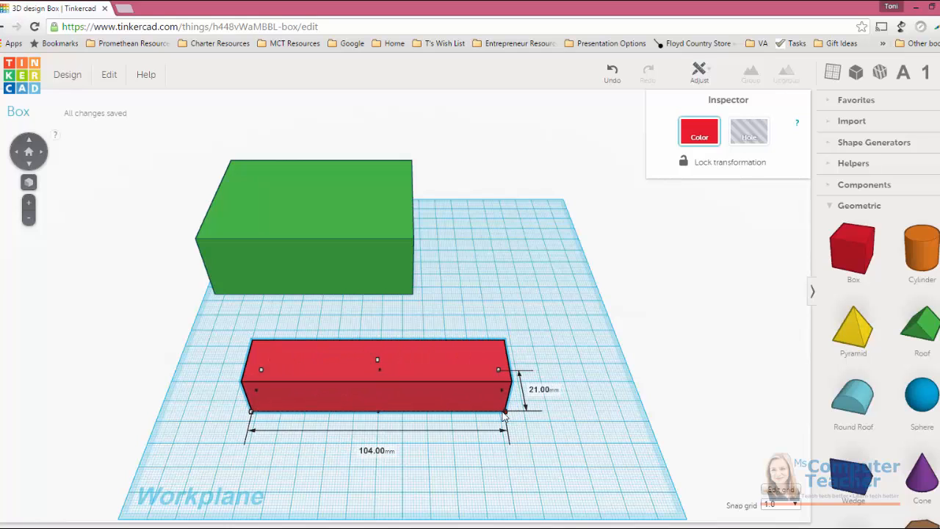
{"action": "left_click_drag", "start_coordinate": [502, 411], "coordinate": [499, 408]}
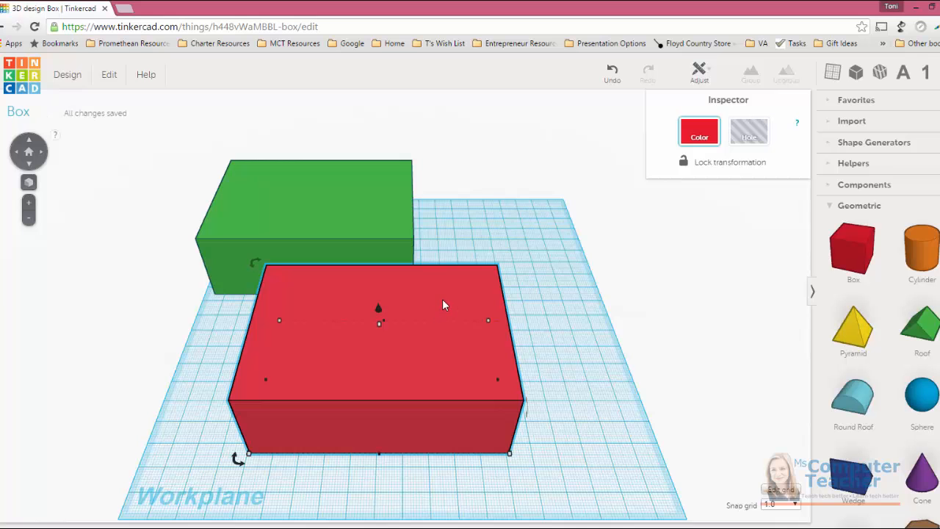
{"action": "mouse_move", "coordinate": [487, 271]}
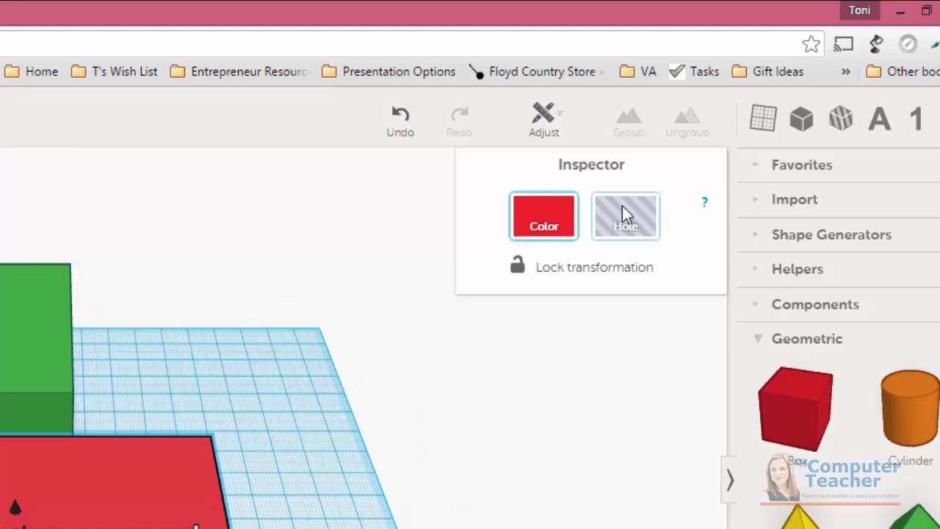
{"action": "mouse_move", "coordinate": [622, 221]}
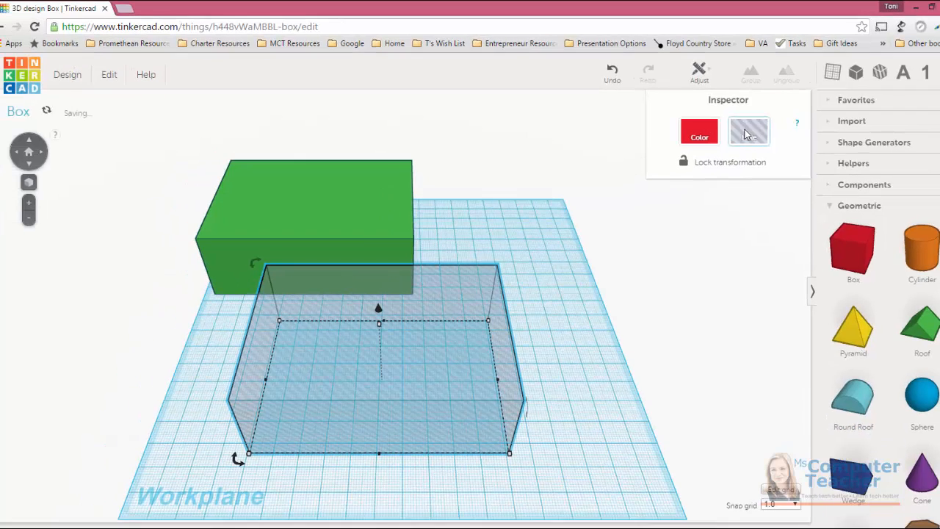
- Move the red hole shape so it overlaps the green box
{"action": "left_click", "coordinate": [749, 130]}
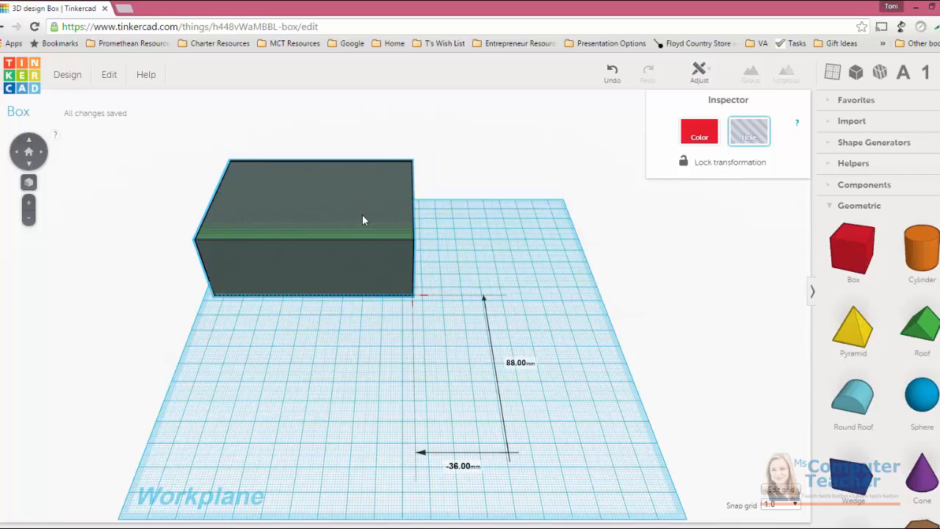
- Undo the grouping that cut the green box to a thin wall, restoring the separate hole block
{"action": "left_click", "coordinate": [361, 220]}
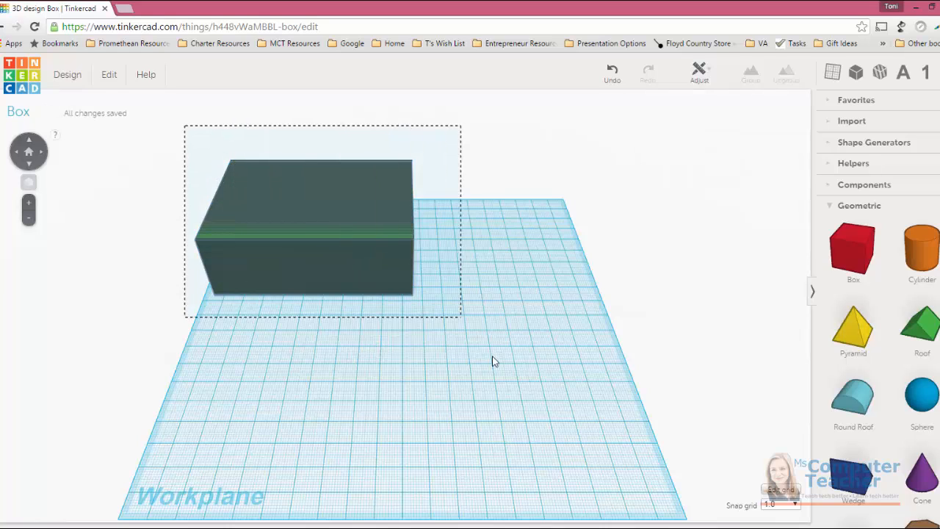
{"action": "left_click", "coordinate": [308, 228]}
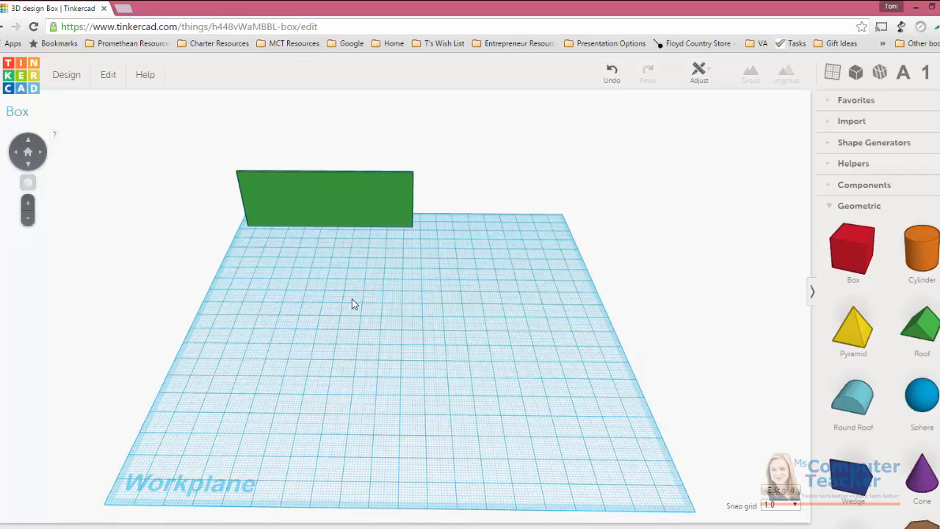
{"action": "left_click", "coordinate": [324, 198]}
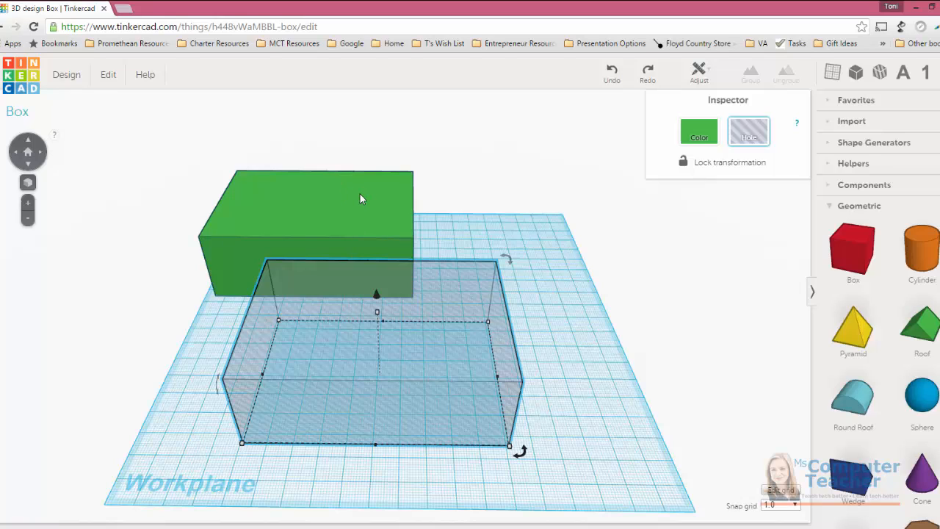
{"action": "mouse_move", "coordinate": [487, 446]}
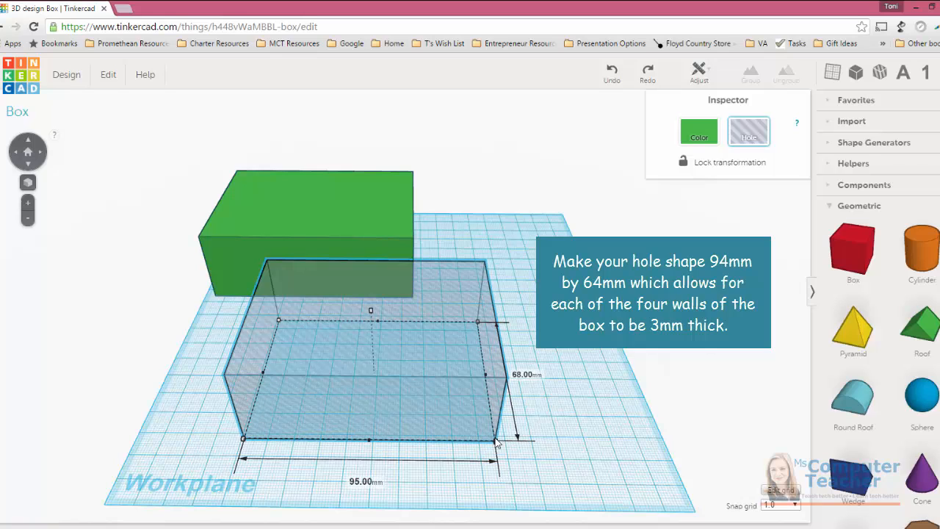
- Shrink the hole block to 94 mm by 64 mm for 3 mm walls
{"action": "left_click_drag", "start_coordinate": [497, 438], "coordinate": [493, 429]}
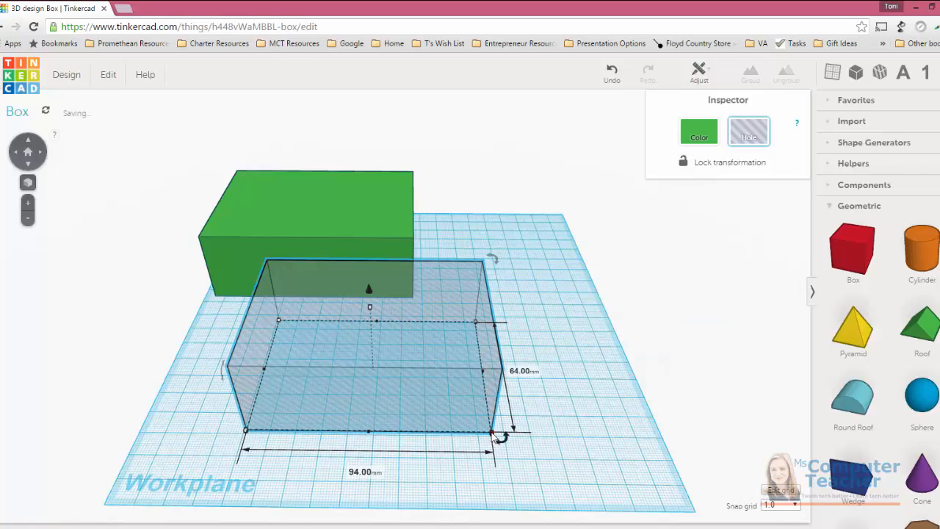
{"action": "mouse_move", "coordinate": [415, 320]}
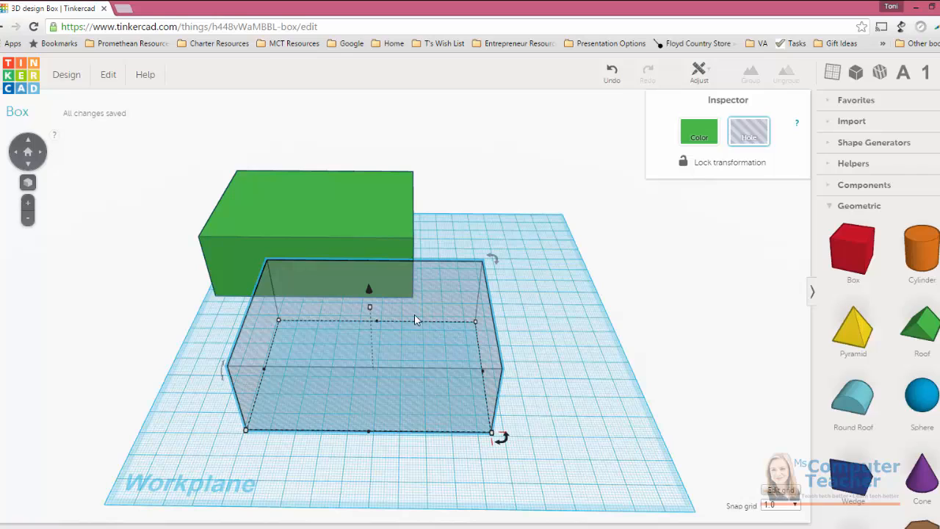
{"action": "mouse_move", "coordinate": [370, 308]}
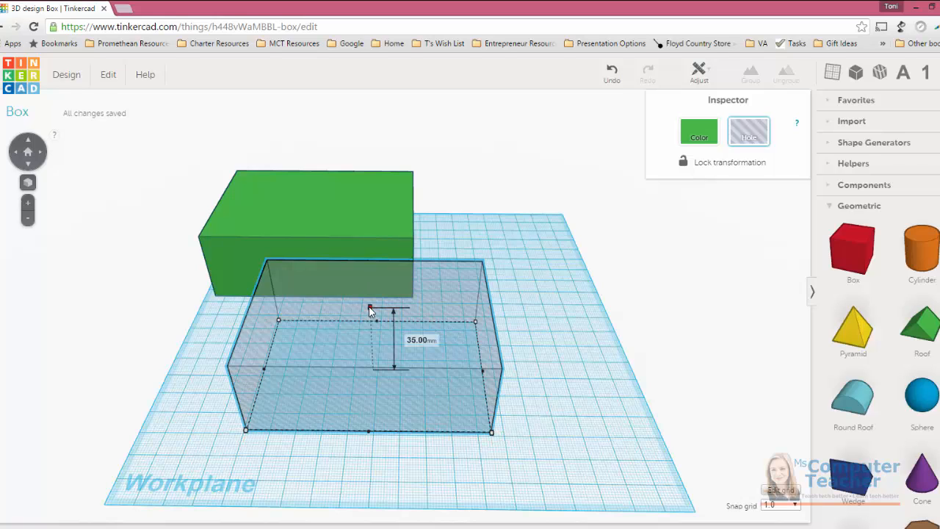
- Raise the hole shape with its elevation handle and drop it into the green box
{"action": "left_click_drag", "start_coordinate": [370, 308], "coordinate": [370, 318]}
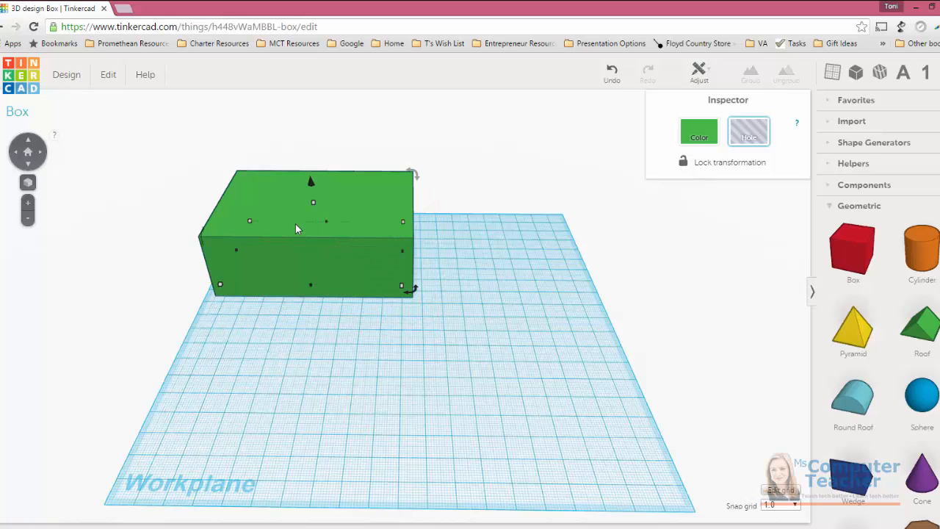
- Nudge the hole to the centre of the green box and verify from the top view
{"action": "left_click", "coordinate": [748, 131]}
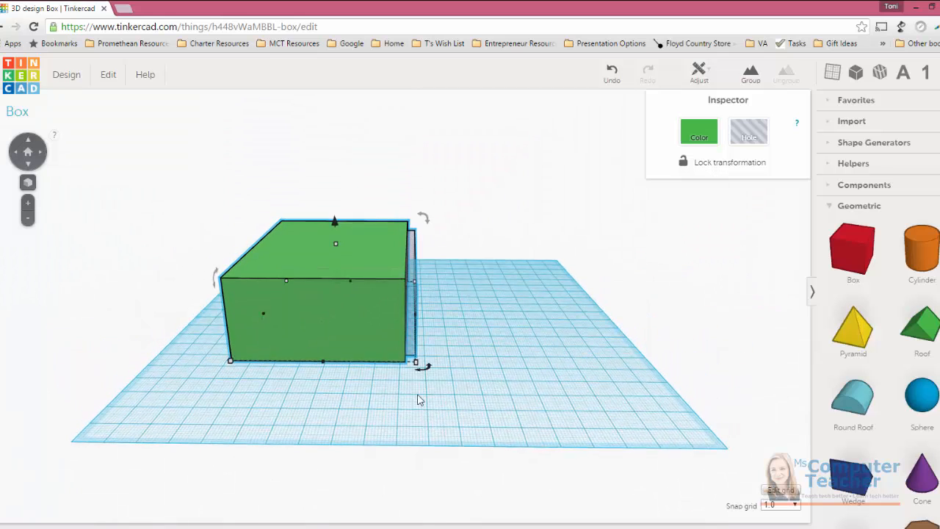
{"action": "left_click", "coordinate": [749, 130]}
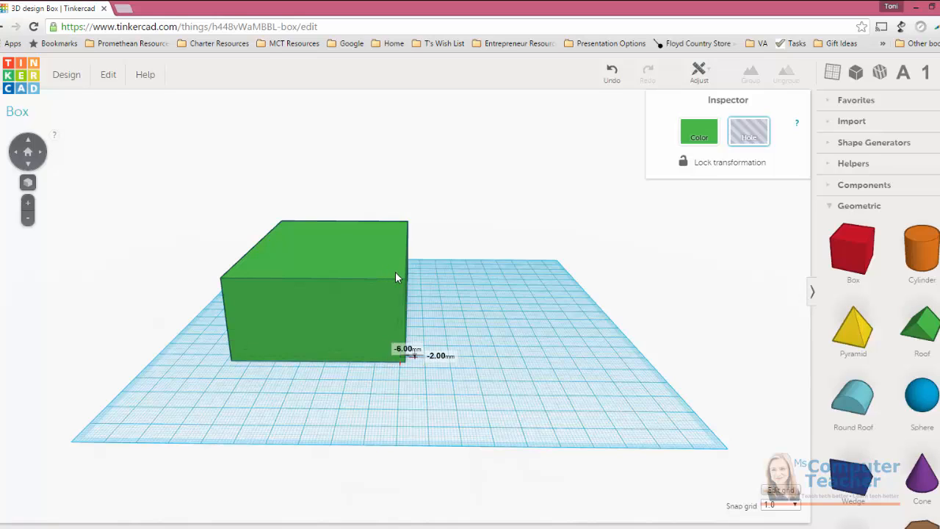
{"action": "left_click", "coordinate": [315, 294]}
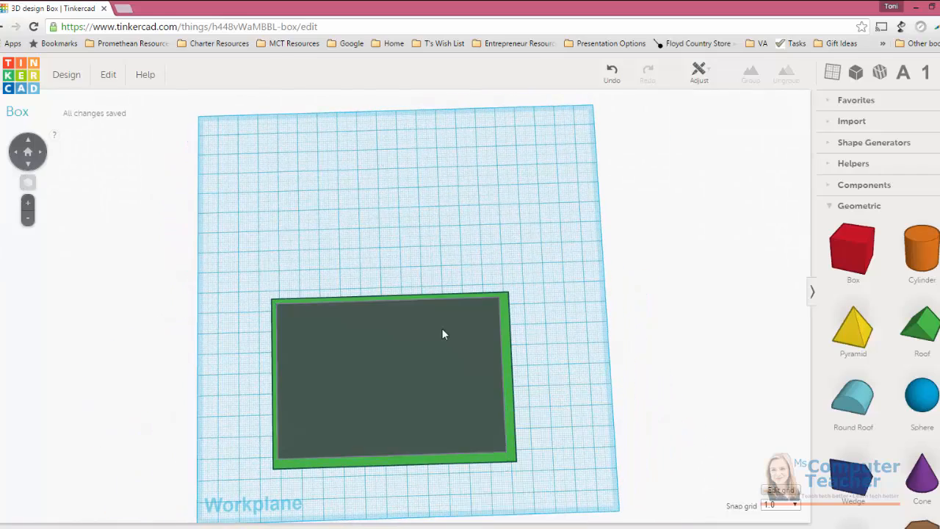
- Select the green box and the hole shape with one selection rectangle
{"action": "left_click", "coordinate": [393, 378]}
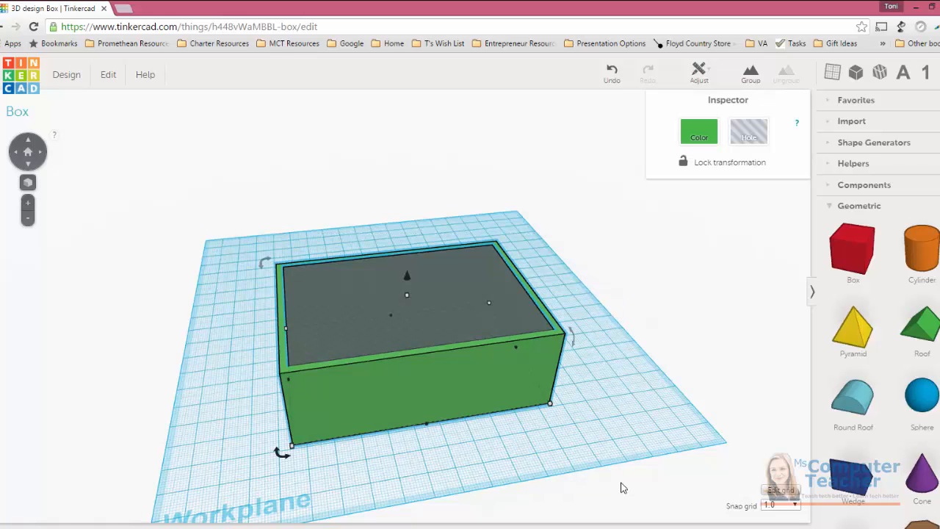
{"action": "mouse_move", "coordinate": [223, 226]}
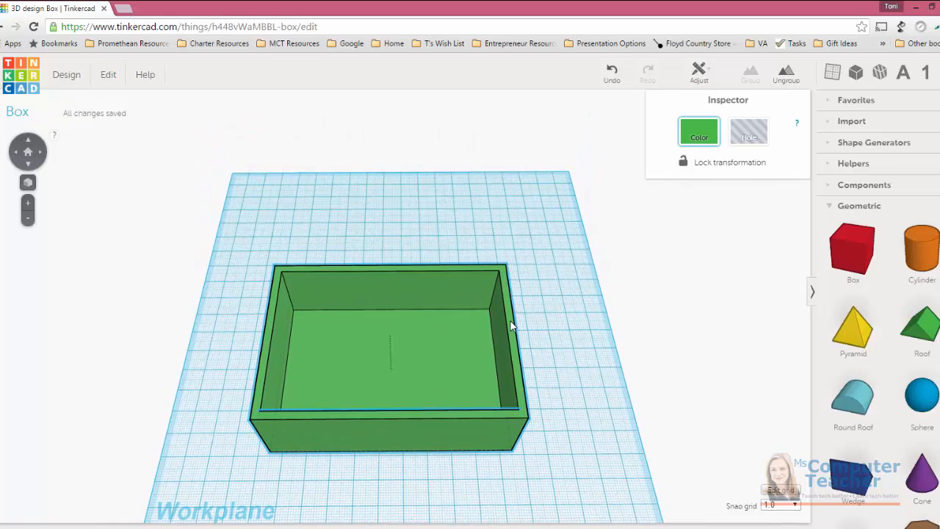
- Group the box and hole into one hollow open-topped green container and inspect it
{"action": "left_click", "coordinate": [389, 352]}
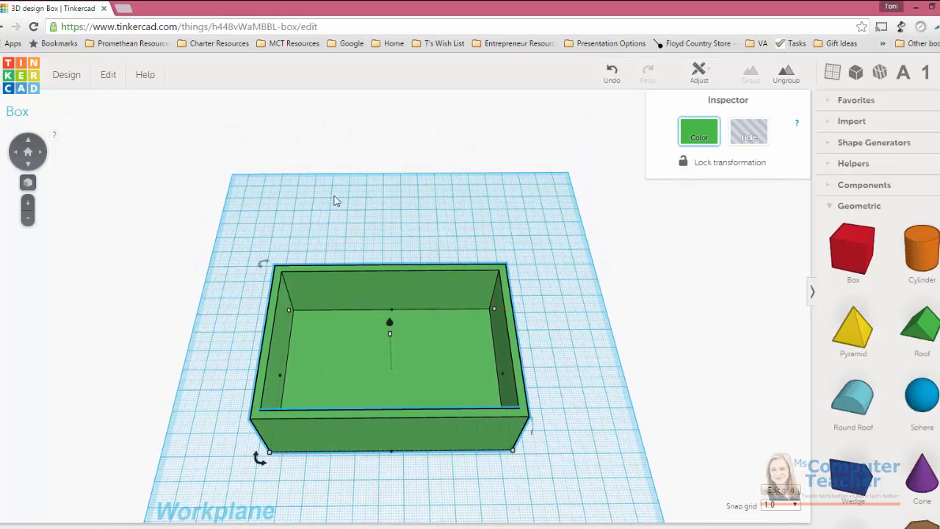
{"action": "right_click", "coordinate": [66, 74]}
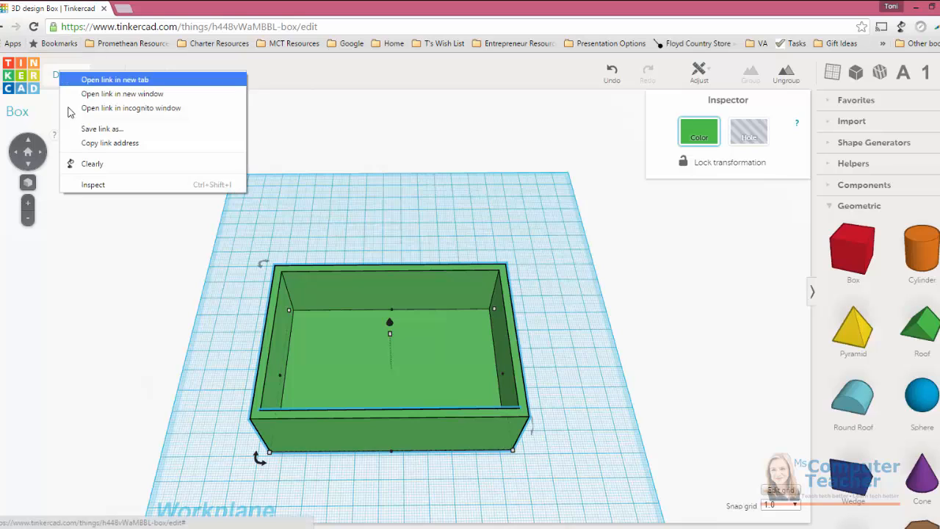